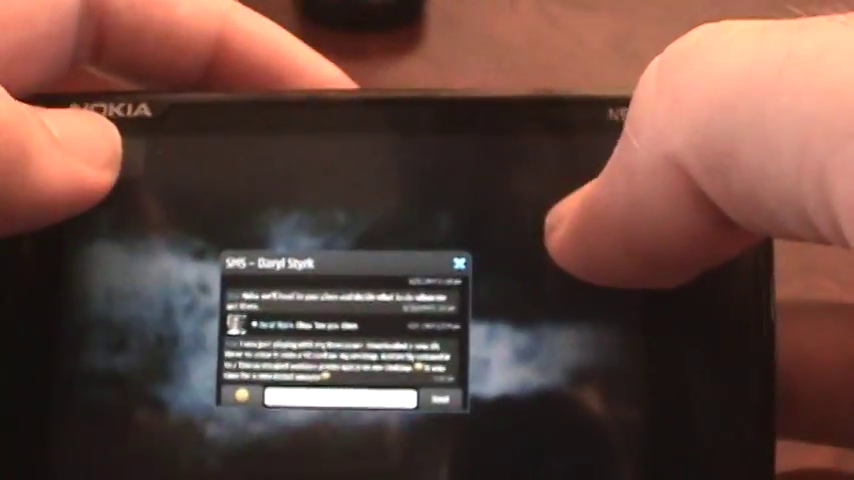
Dismiss the incoming SMS popup with its close button
left_click(459, 263)
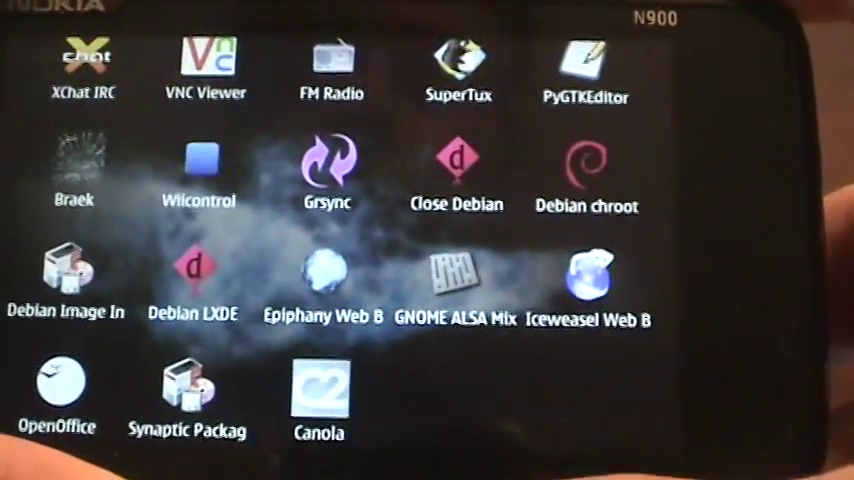
scroll("down", 3)
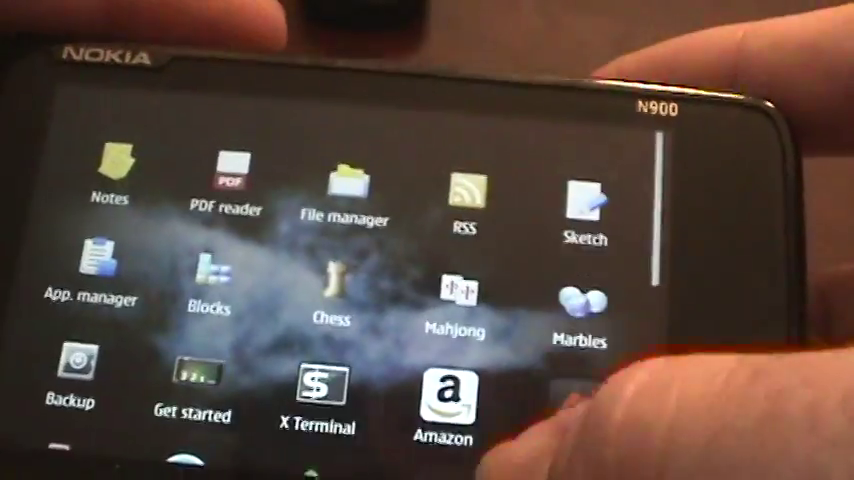
scroll("down", 3)
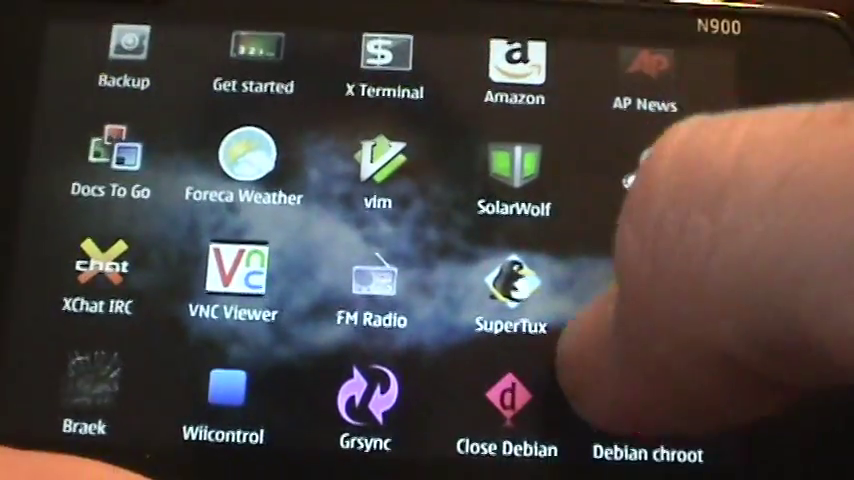
scroll("down", 3)
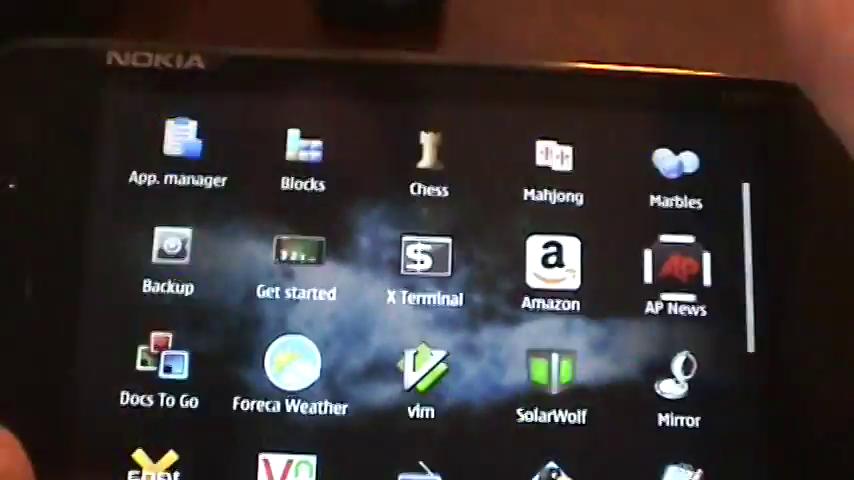
Scroll the terminal to view the mounted Debian squeeze image and chroot prompt
scroll("down", 3)
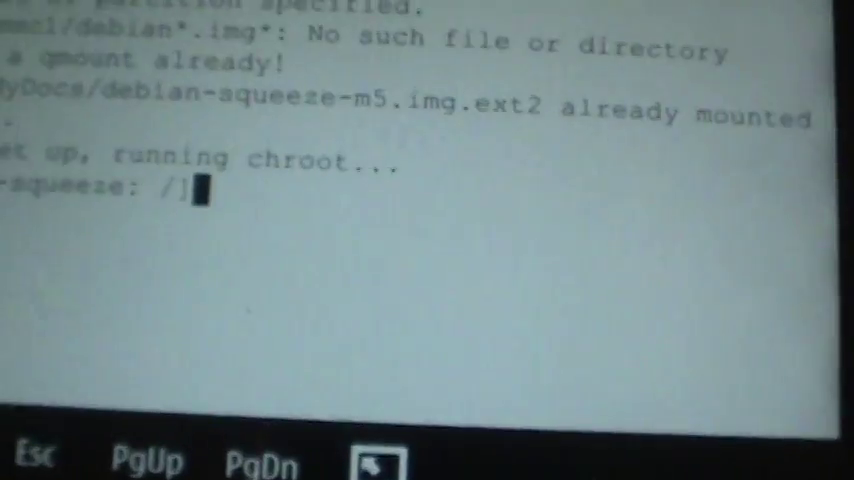
Type the leafpad command at the Debian chroot prompt
type("le")
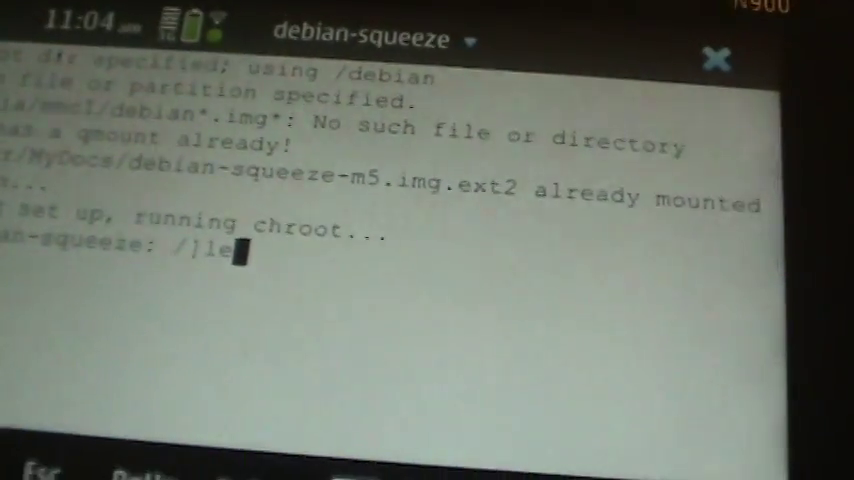
type("ap")
type("g")
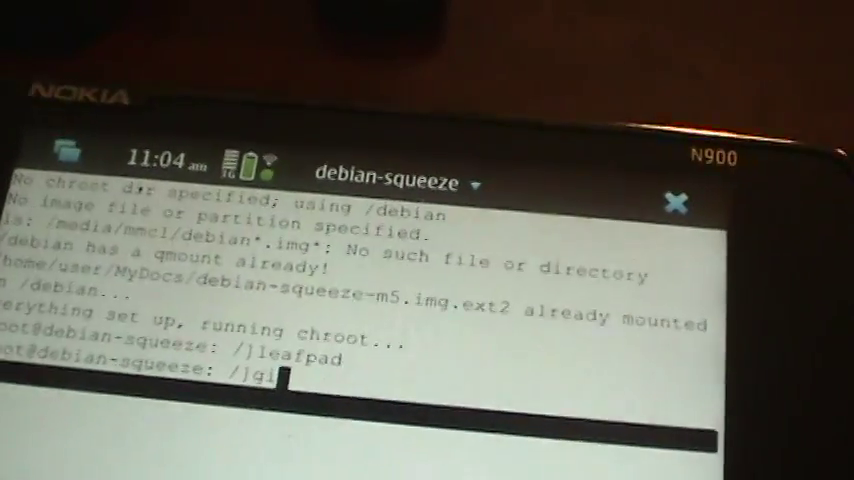
Run gimp at the chroot prompt to start GIMP 2.6
type("imp")
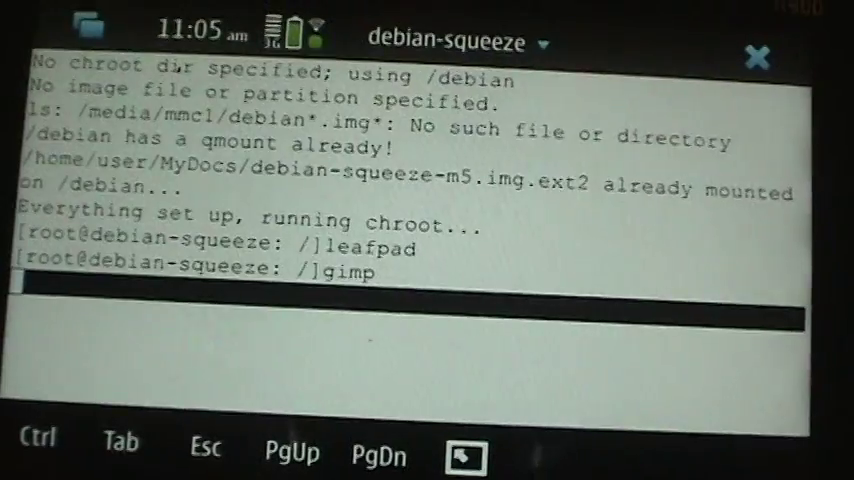
key("Return")
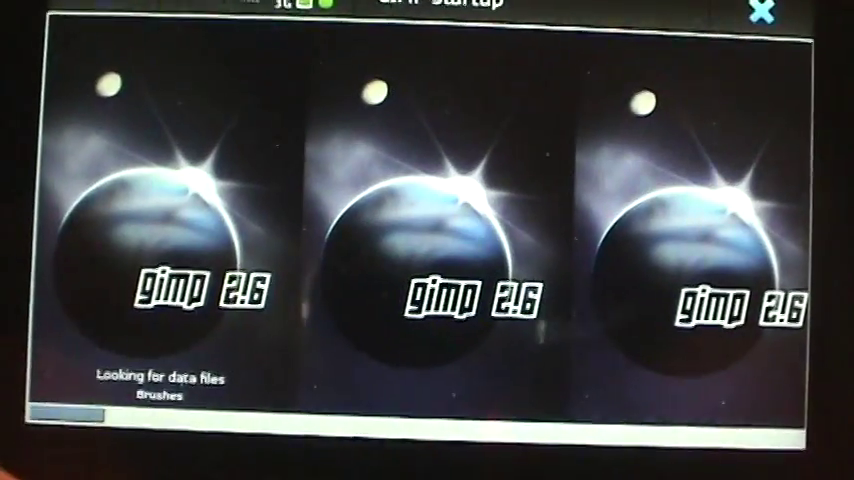